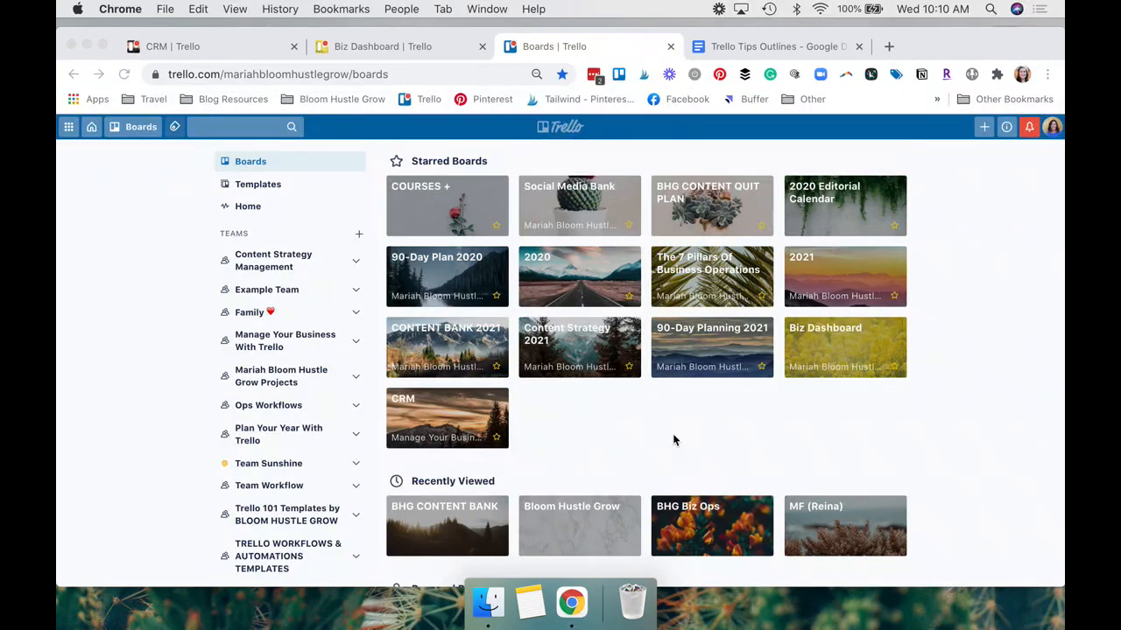
{"action": "mouse_move", "coordinate": [492, 162]}
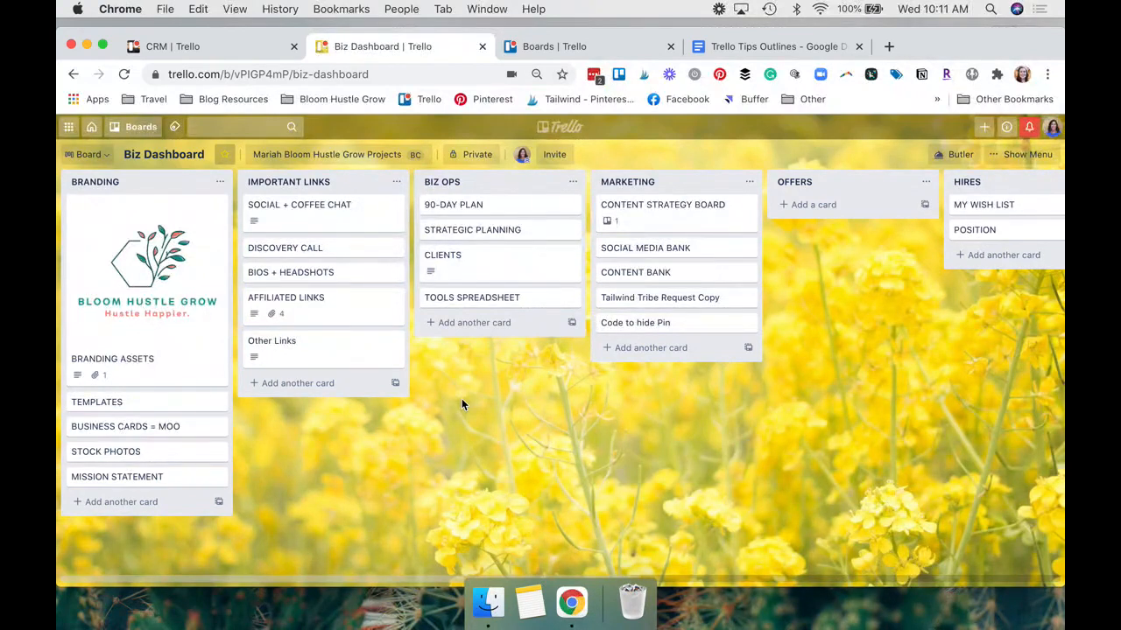
{"action": "mouse_move", "coordinate": [317, 219]}
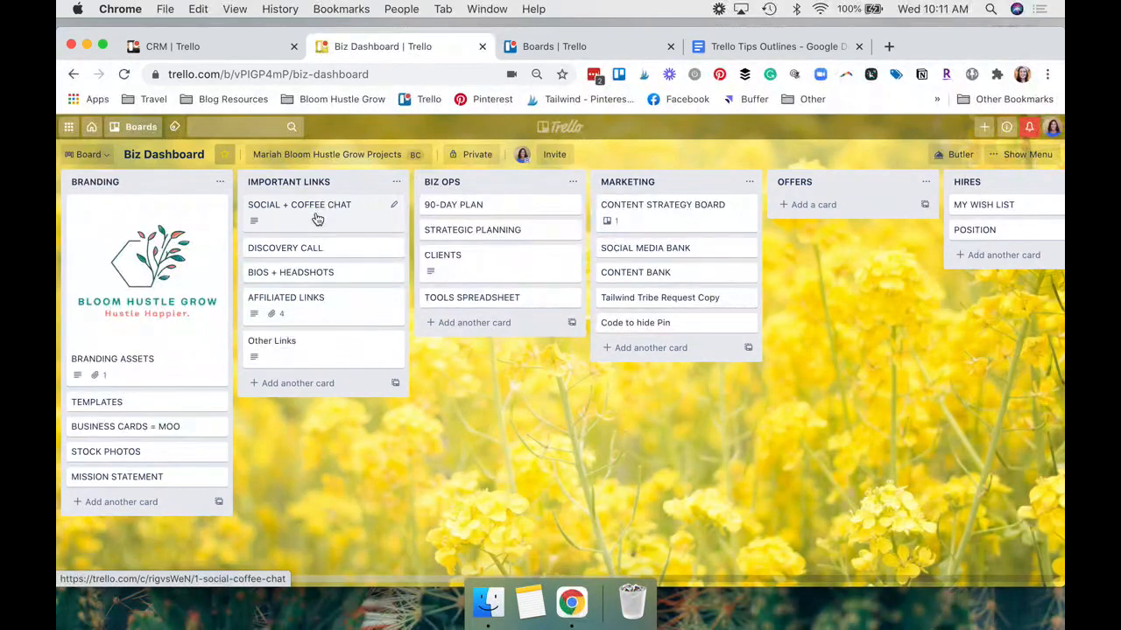
{"action": "left_click", "coordinate": [112, 359]}
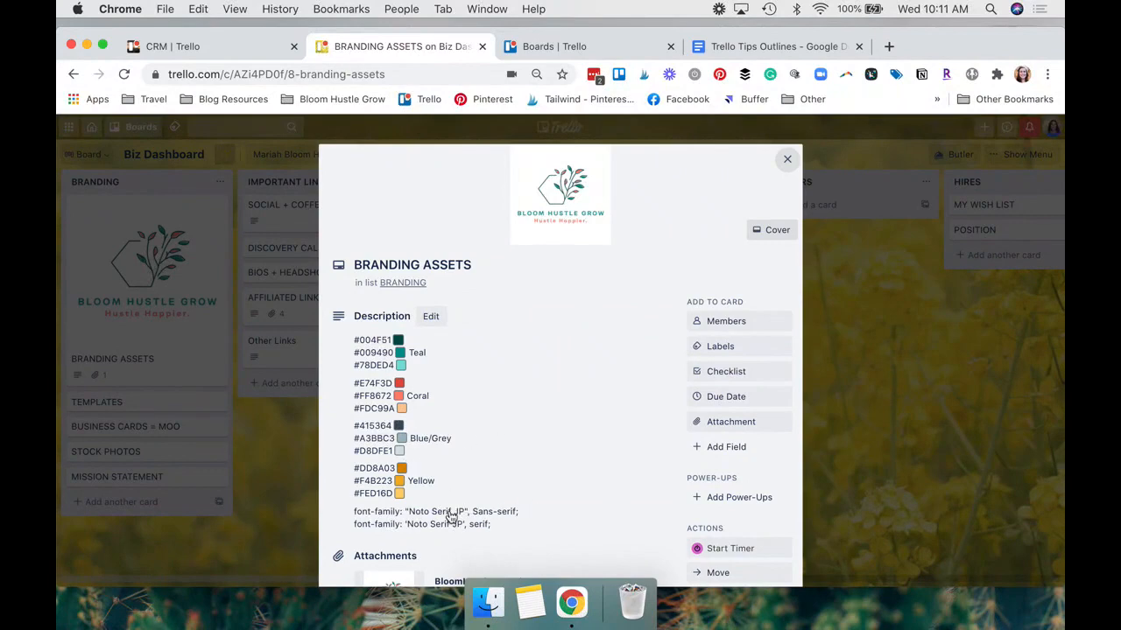
{"action": "left_click", "coordinate": [787, 158]}
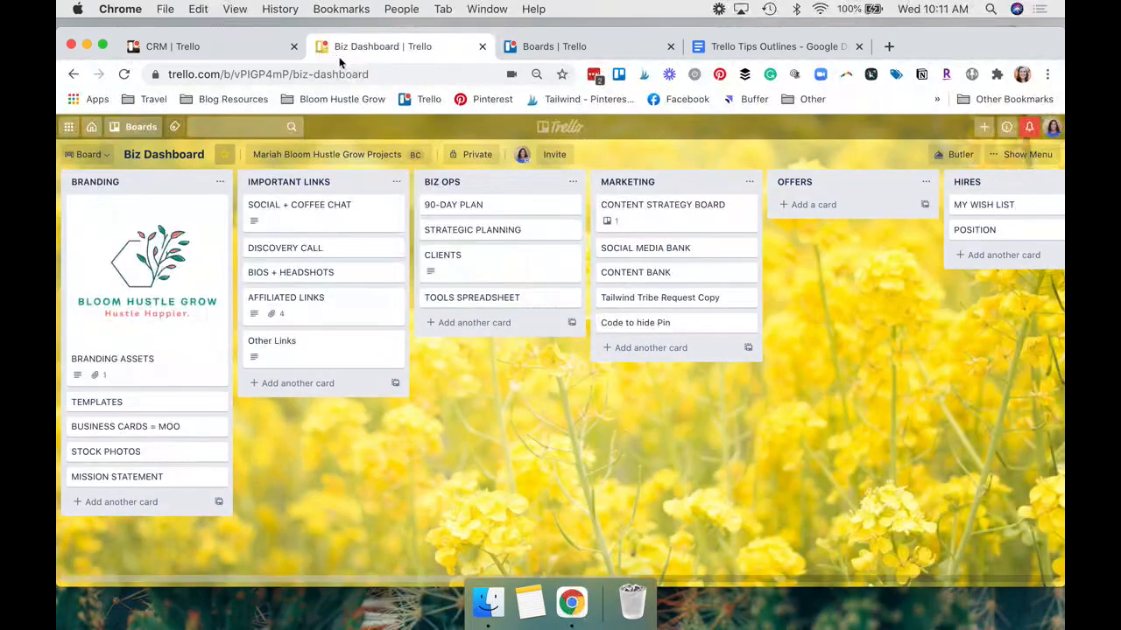
{"action": "mouse_move", "coordinate": [357, 237]}
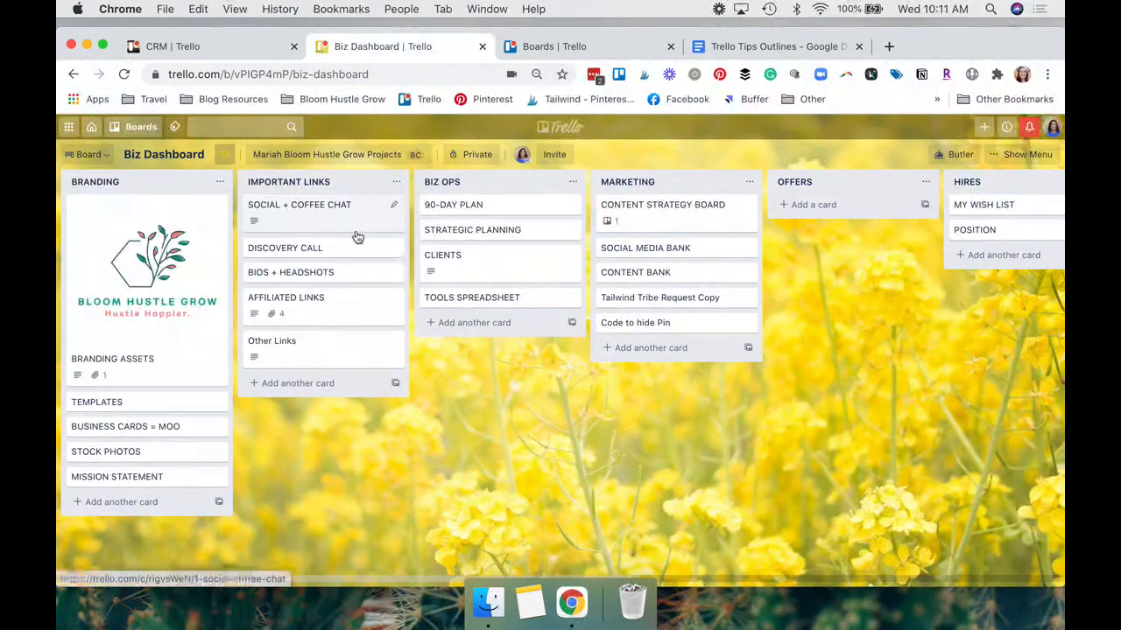
- On the CRM board, open the Mariah Test2 card and scroll its intake details and onboarding checklist
{"action": "left_click", "coordinate": [201, 46]}
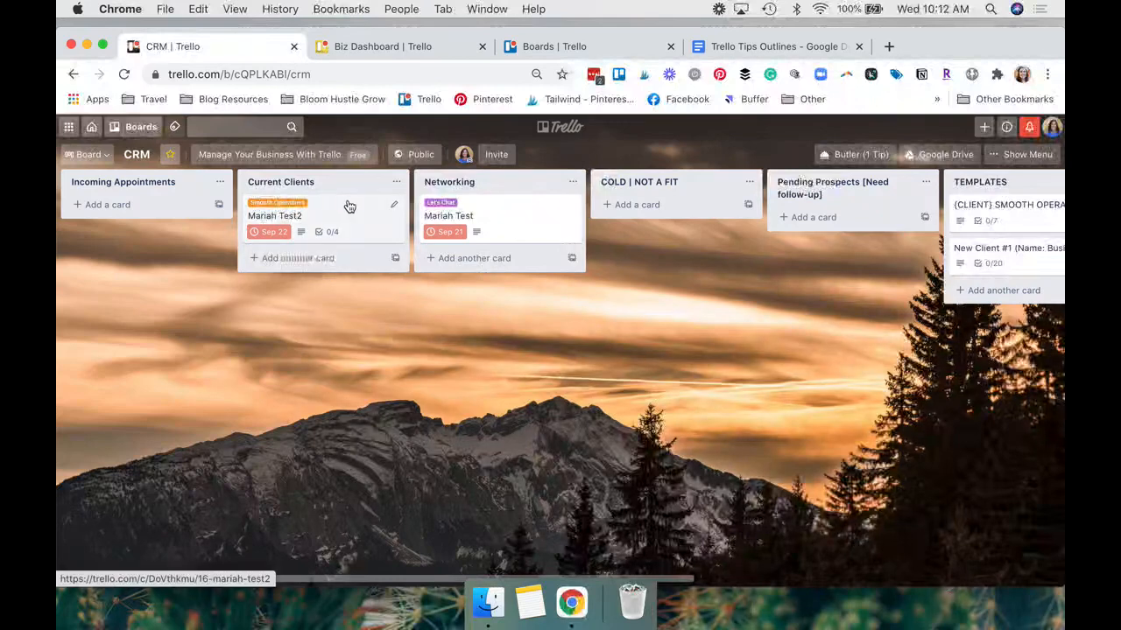
{"action": "left_click", "coordinate": [274, 215]}
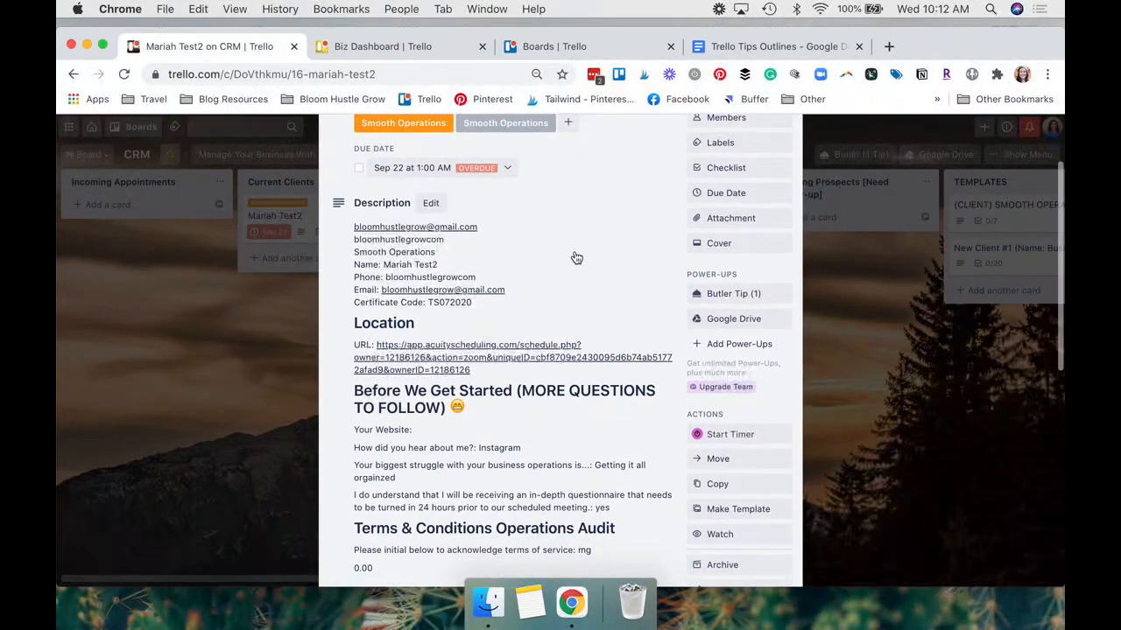
{"action": "scroll", "scroll_direction": "down", "scroll_amount": 3}
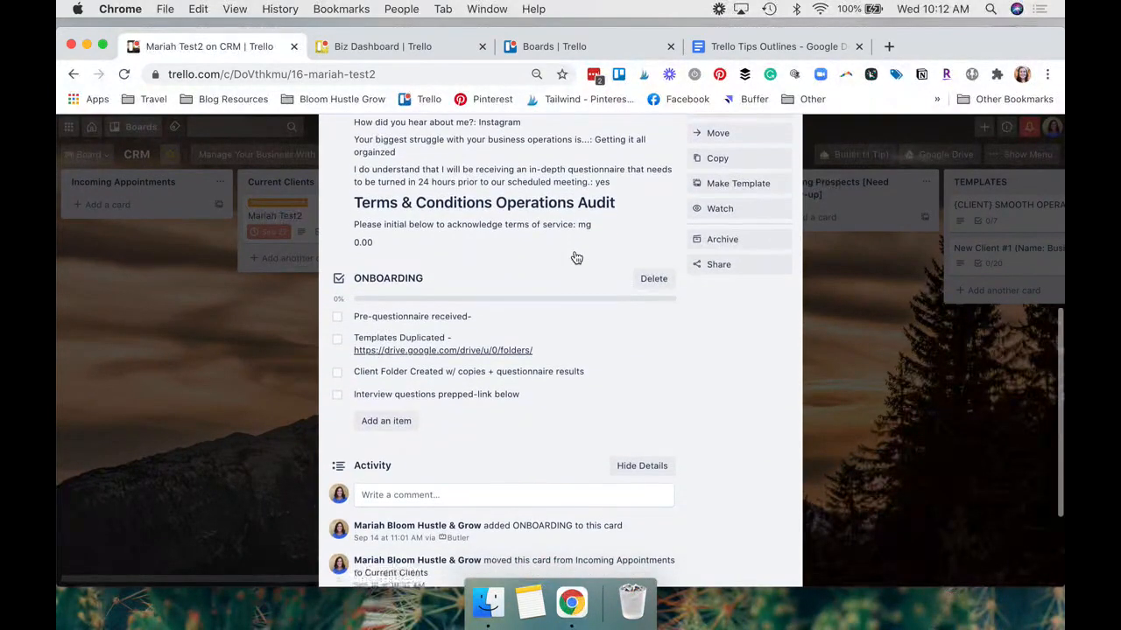
{"action": "scroll", "scroll_direction": "up", "scroll_amount": 3}
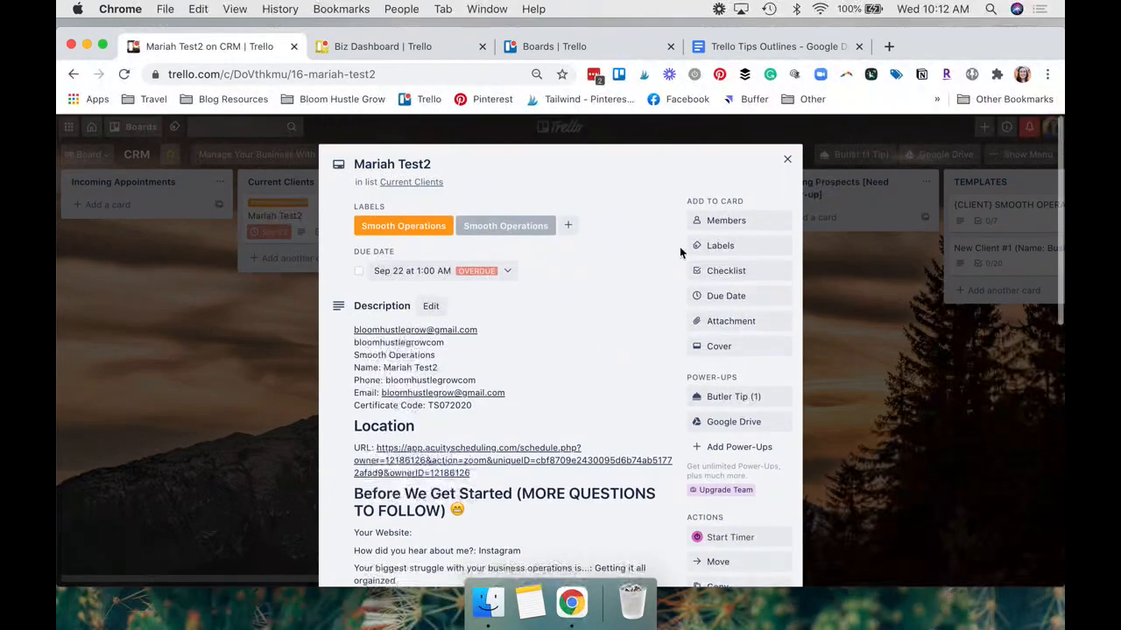
{"action": "left_click", "coordinate": [786, 159]}
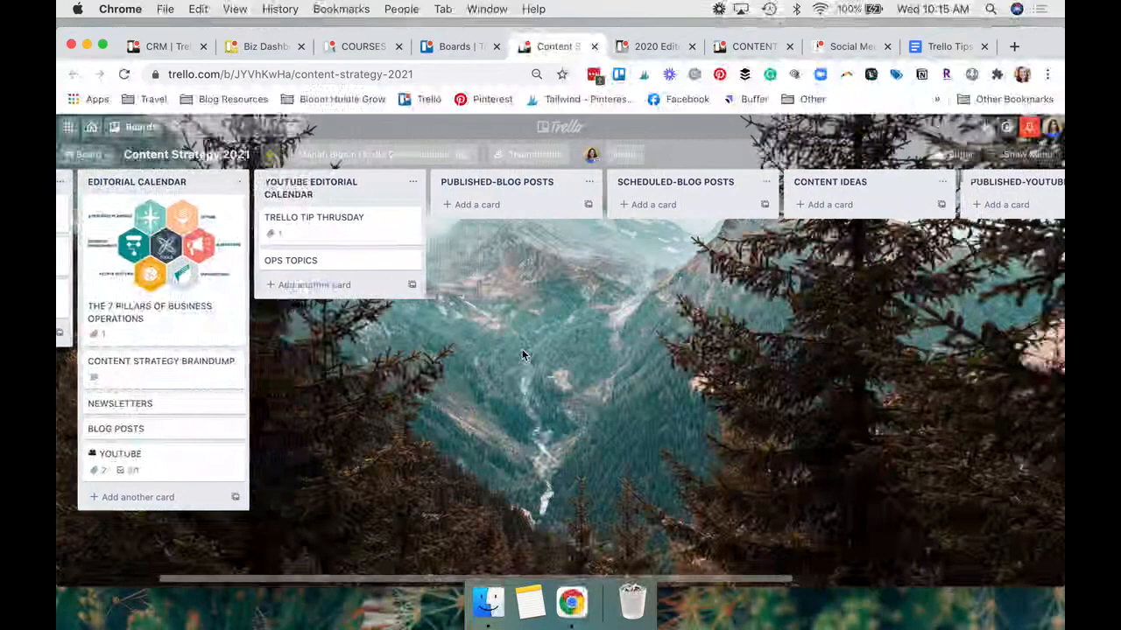
- Scroll the Content Strategy 2021 board right to reveal the Published-YouTube list
{"action": "scroll", "scroll_direction": "right", "scroll_amount": 3}
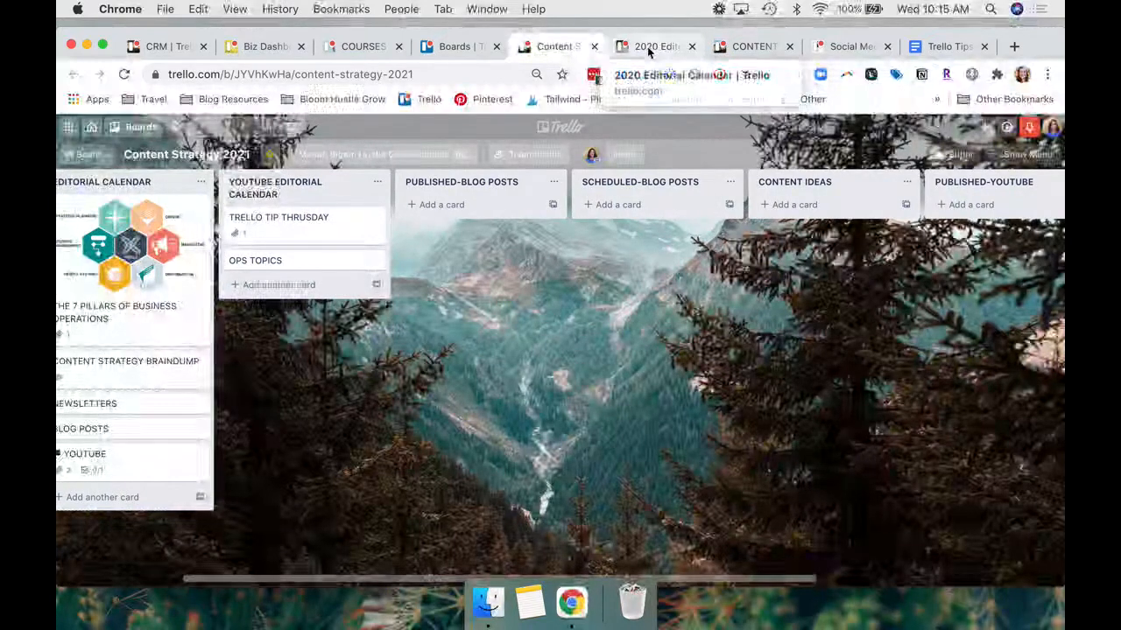
- Open the 5 Routines card on the 2020 Editorial Calendar, review attachments and checklists, then close it
{"action": "left_click", "coordinate": [652, 46]}
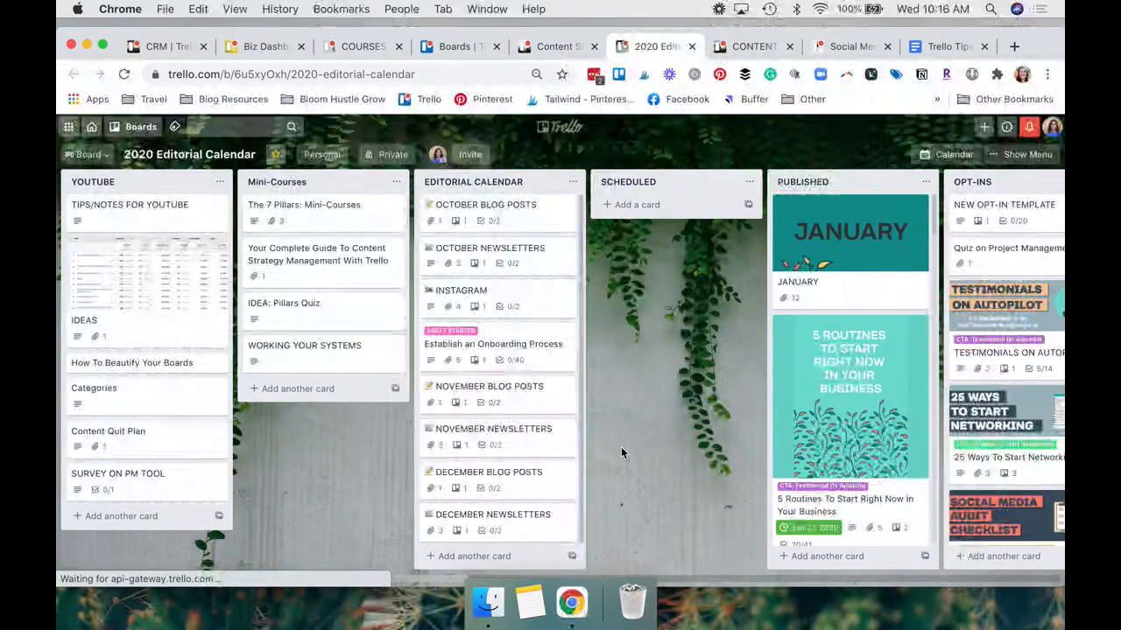
{"action": "scroll", "scroll_direction": "right", "scroll_amount": 3}
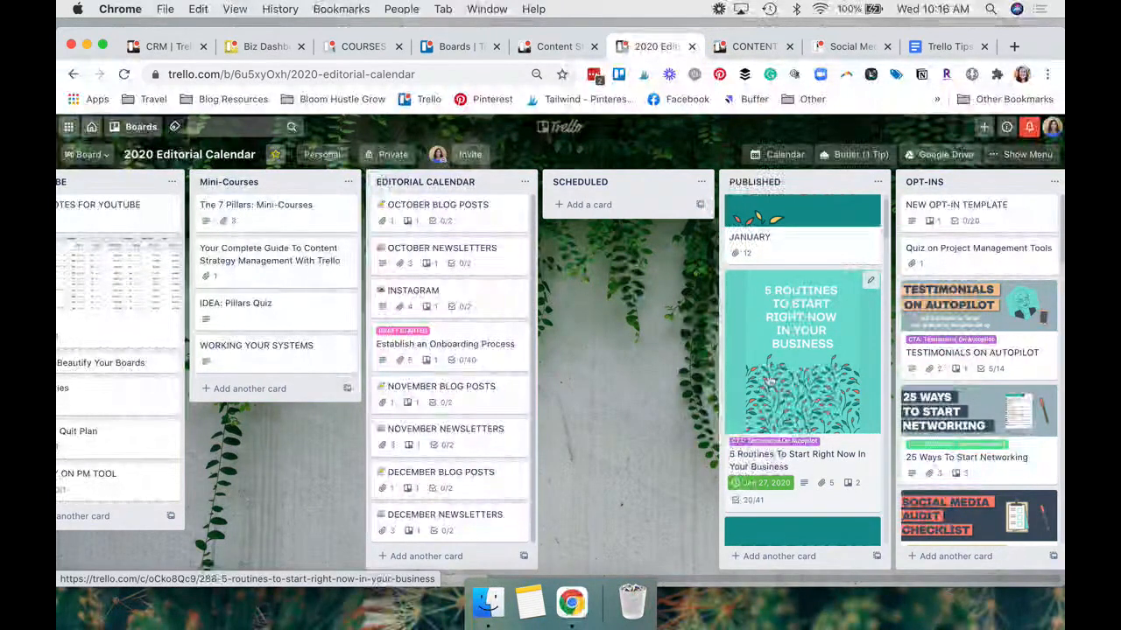
{"action": "left_click", "coordinate": [800, 350]}
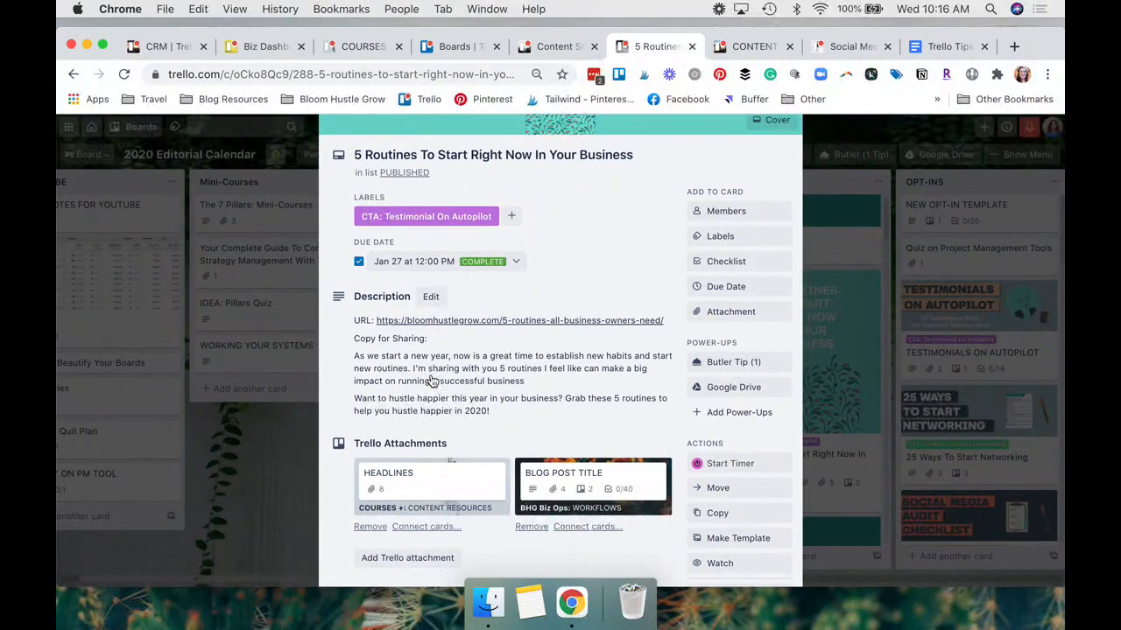
{"action": "scroll", "scroll_direction": "down", "scroll_amount": 3}
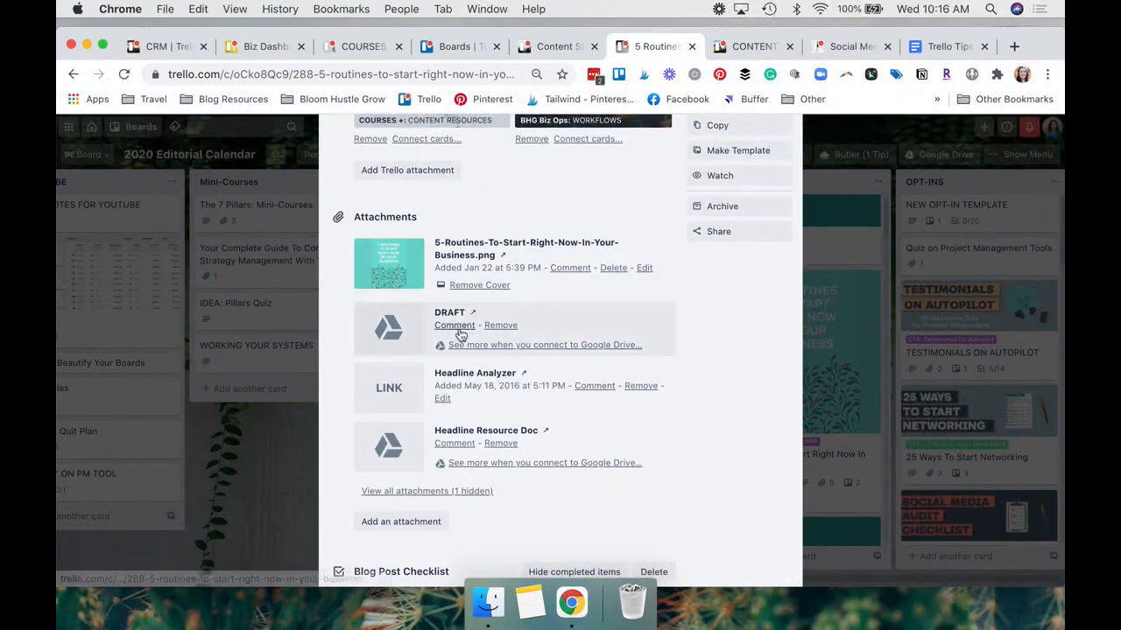
{"action": "scroll", "scroll_direction": "down", "scroll_amount": 3}
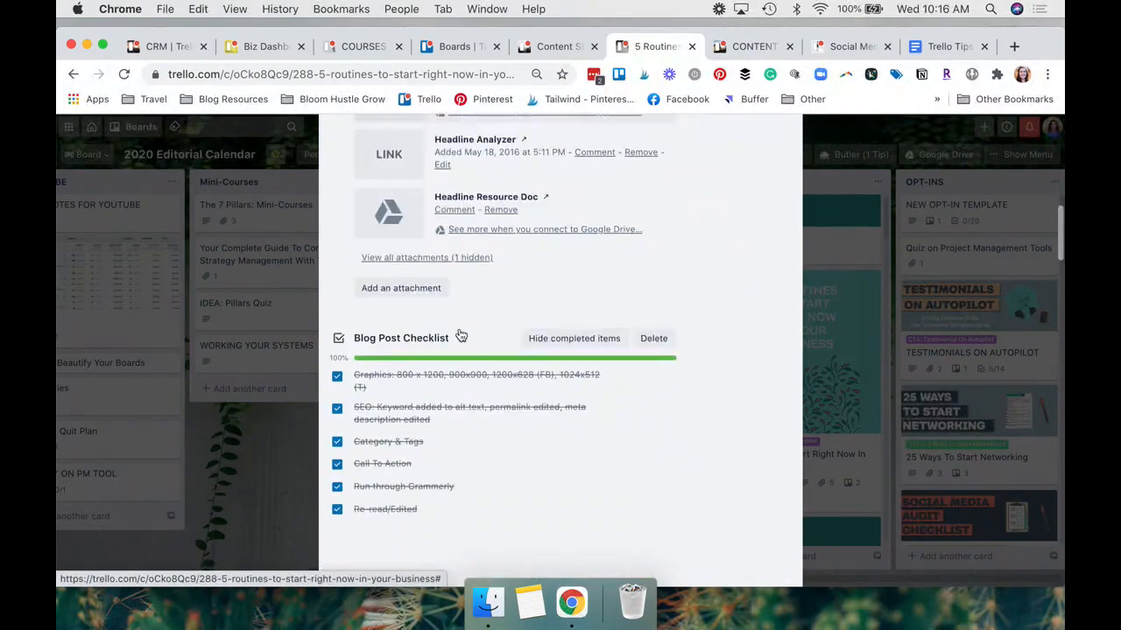
{"action": "scroll", "scroll_direction": "down", "scroll_amount": 3}
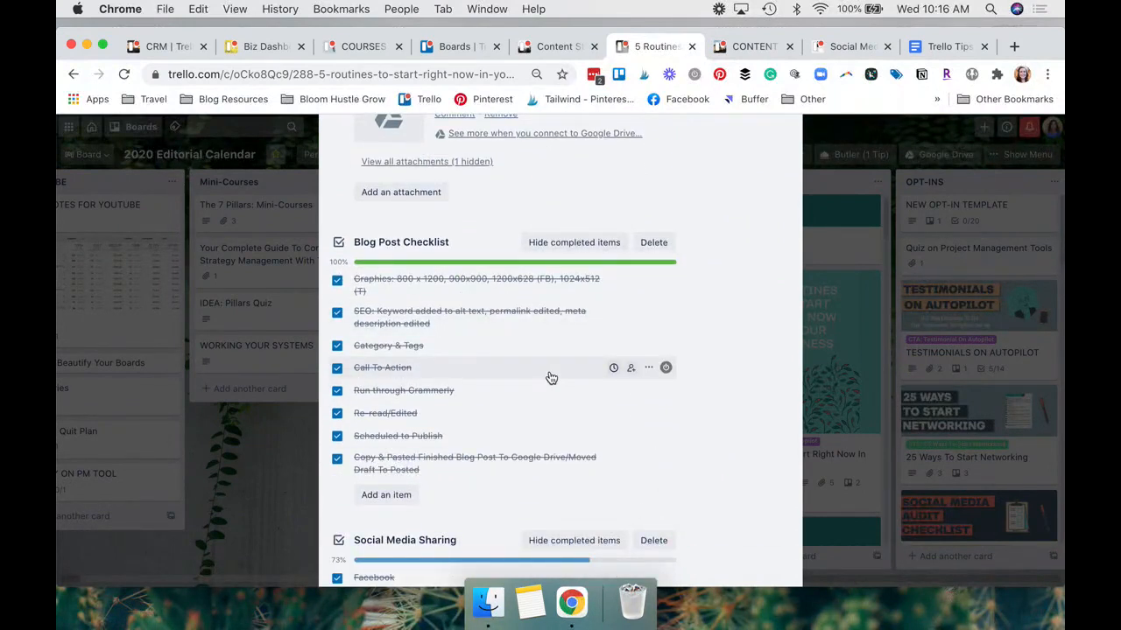
{"action": "scroll", "scroll_direction": "down", "scroll_amount": 3}
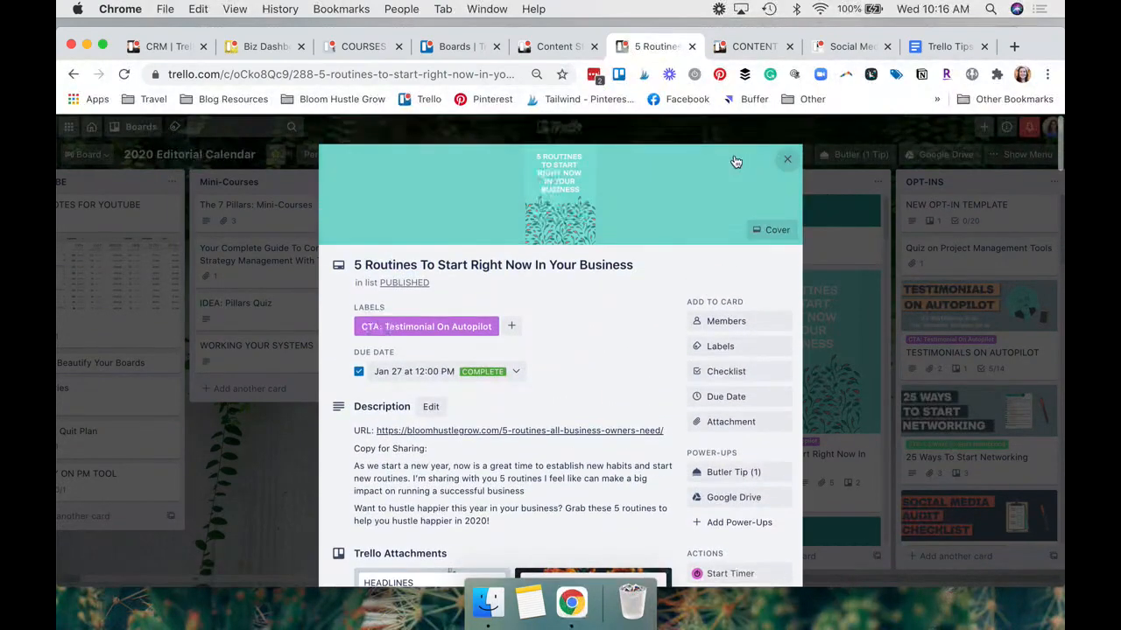
{"action": "left_click", "coordinate": [787, 160]}
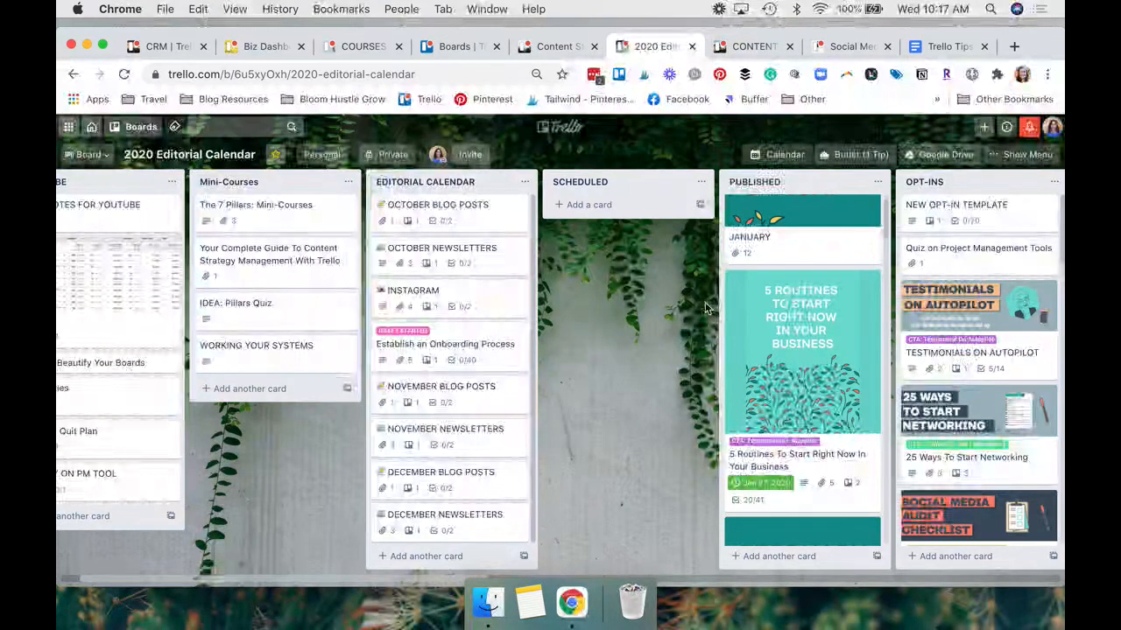
{"action": "left_click", "coordinate": [753, 46]}
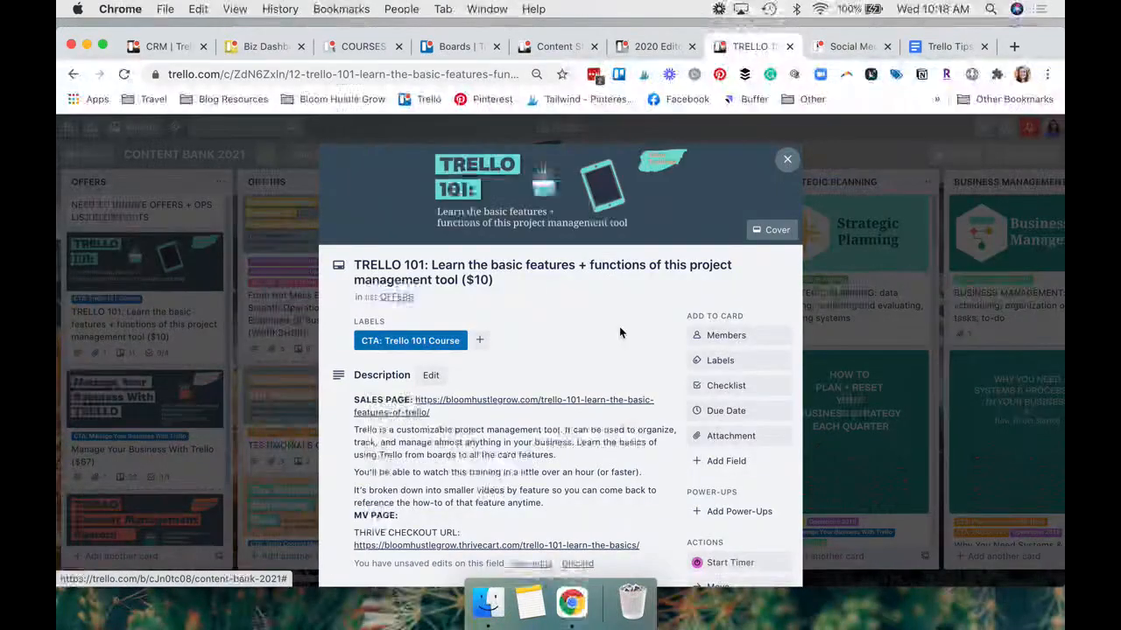
- Close the Trello 101 course card and open the Offers card
{"action": "left_click", "coordinate": [786, 159]}
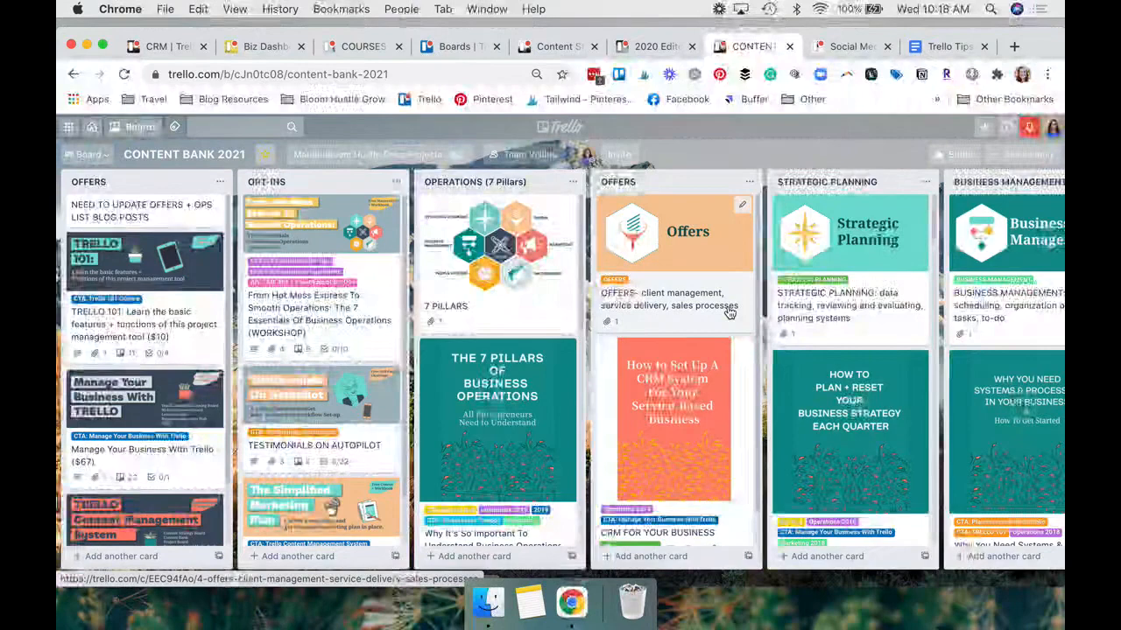
{"action": "left_click", "coordinate": [845, 47]}
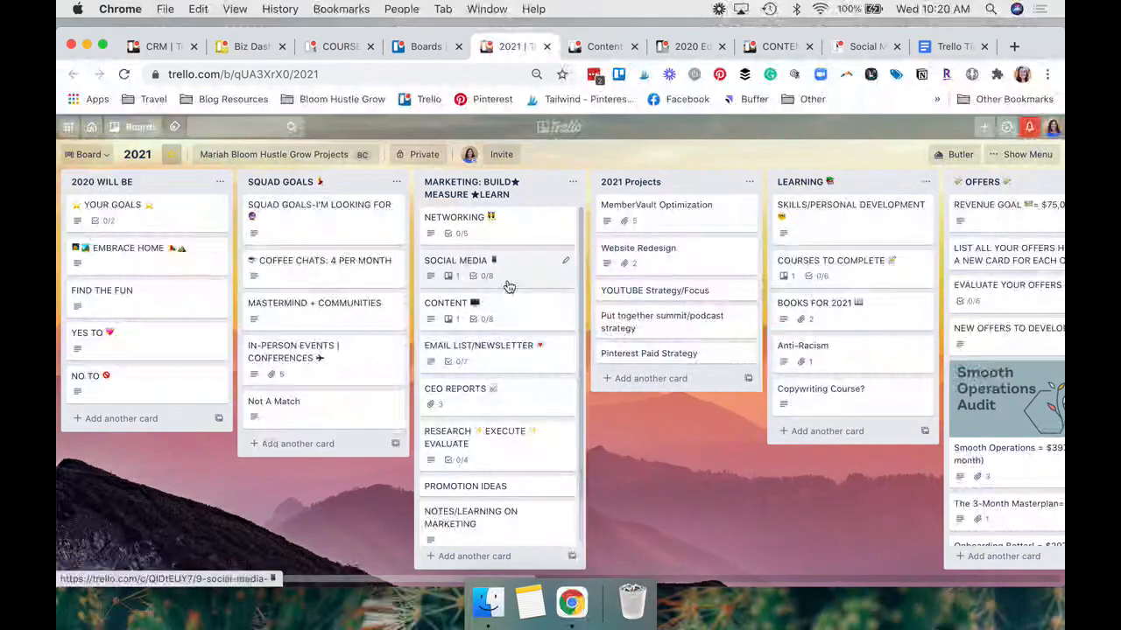
{"action": "left_click", "coordinate": [456, 260]}
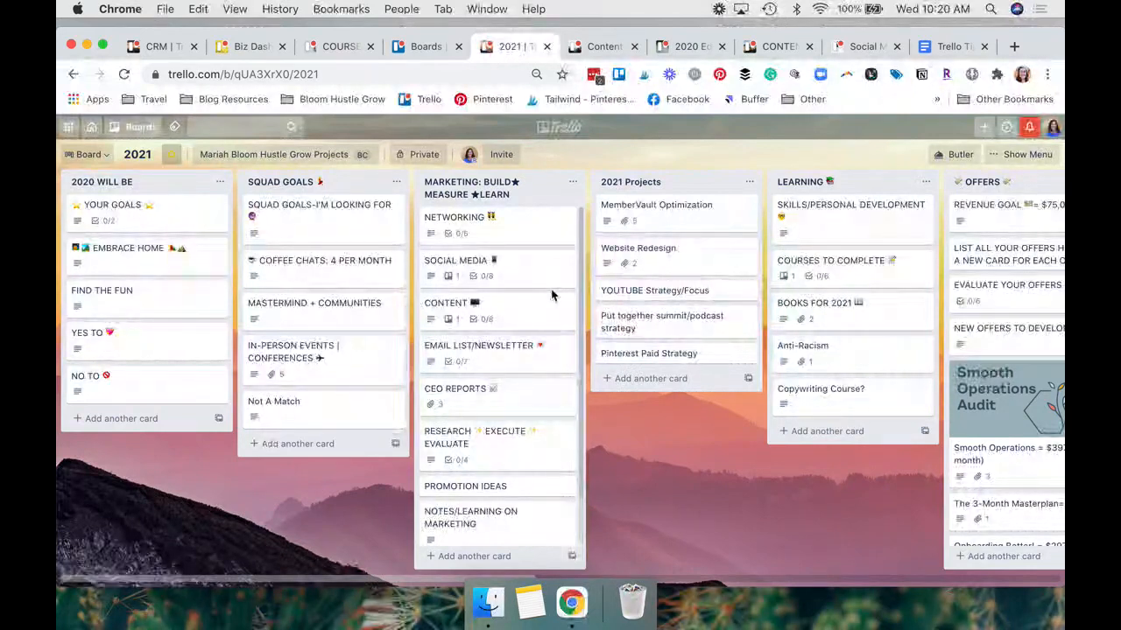
{"action": "mouse_move", "coordinate": [734, 131]}
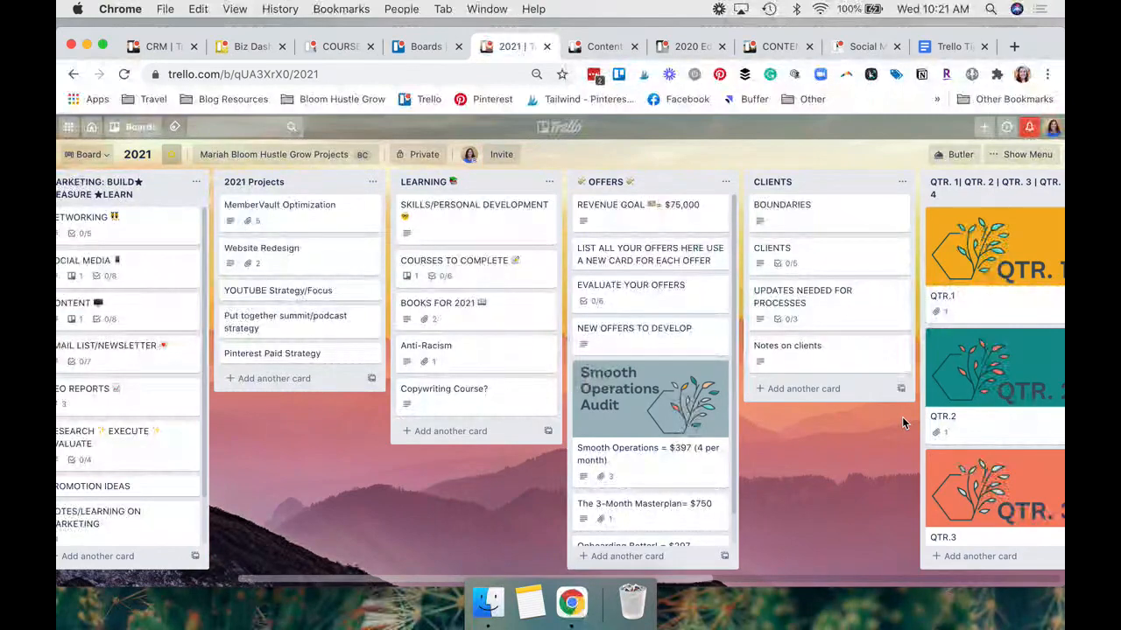
{"action": "scroll", "scroll_direction": "right", "scroll_amount": 3}
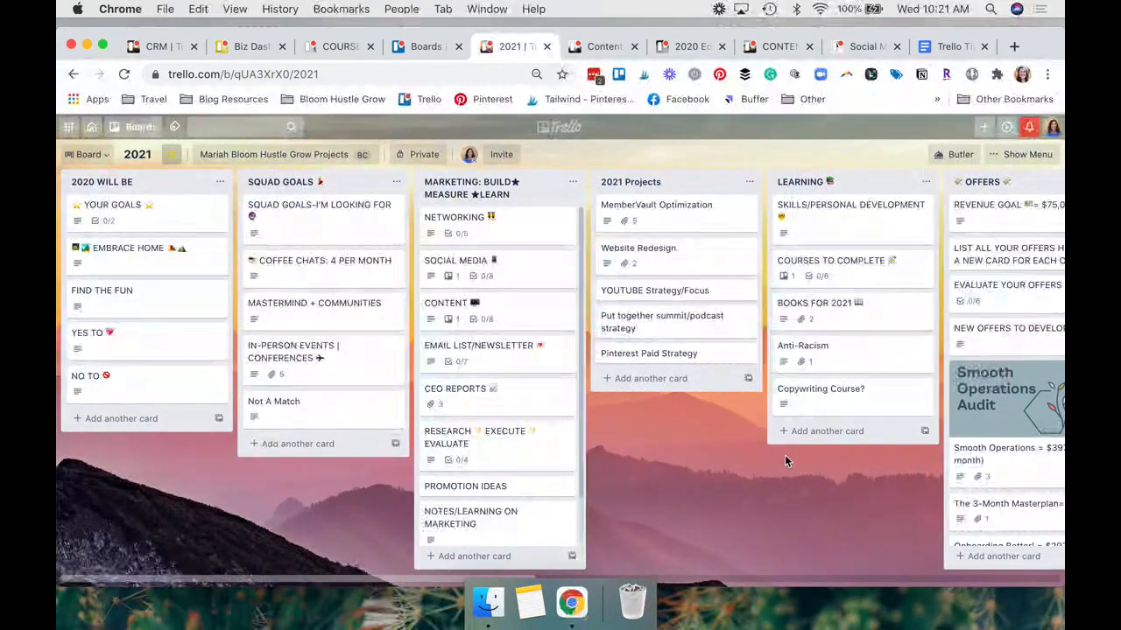
- Browse the 90-Day Plan 2020 board's quarterly lists across to Templates and back
{"action": "left_click", "coordinate": [517, 46]}
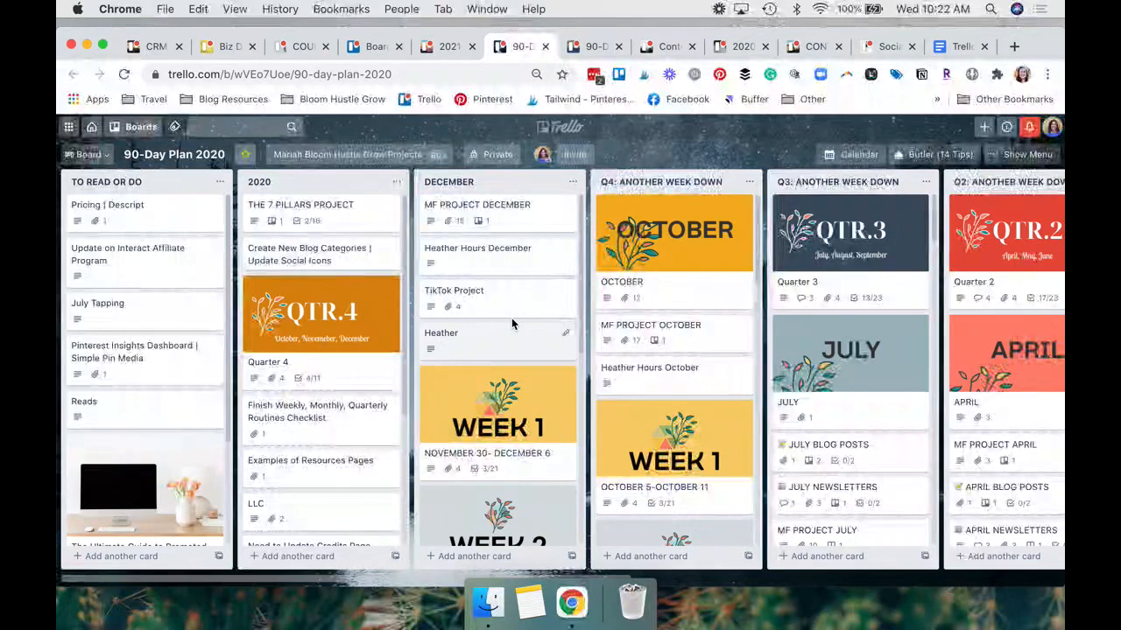
{"action": "scroll", "scroll_direction": "right", "scroll_amount": 3}
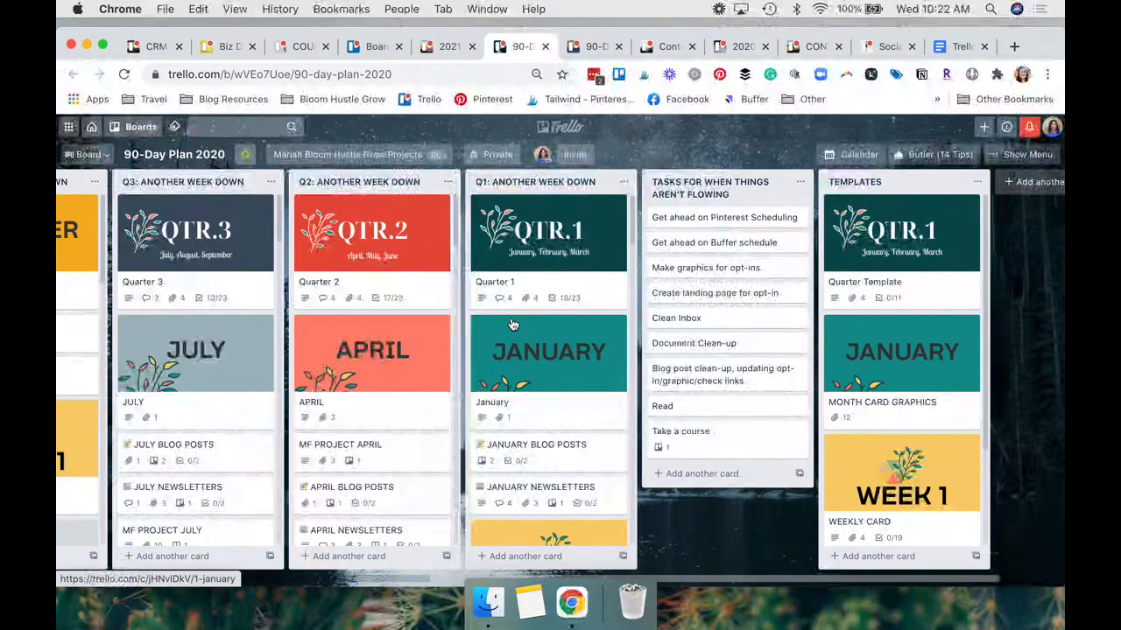
{"action": "scroll", "scroll_direction": "left", "scroll_amount": 3}
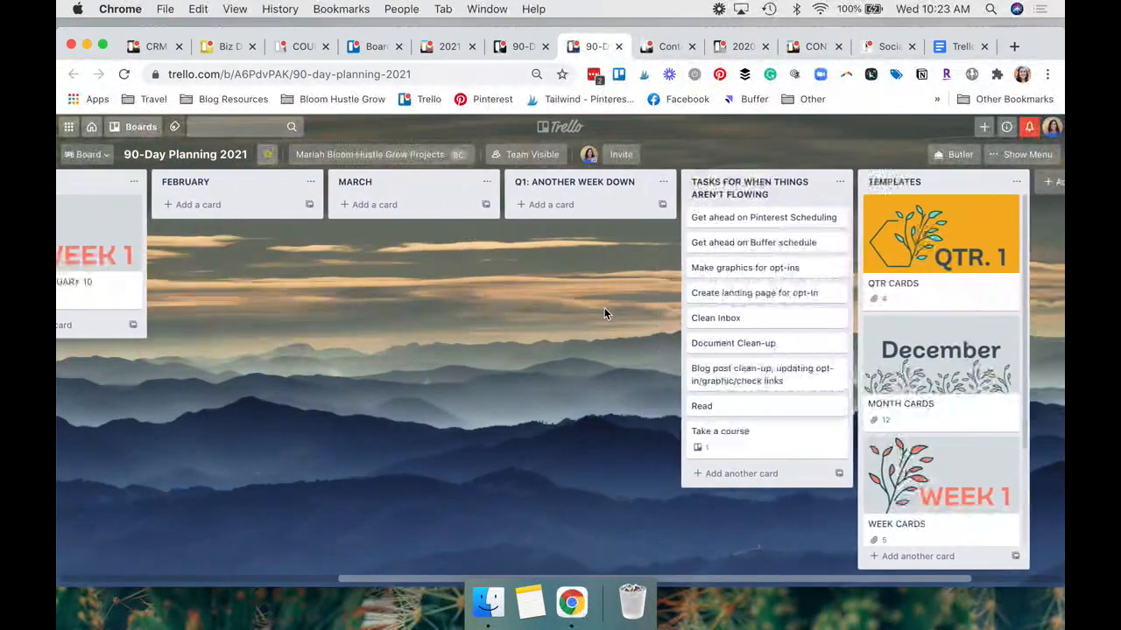
- Scroll the 90-Day Plan 2020 board left toward the WEEKLY CARD template
{"action": "scroll", "scroll_direction": "left", "scroll_amount": 3}
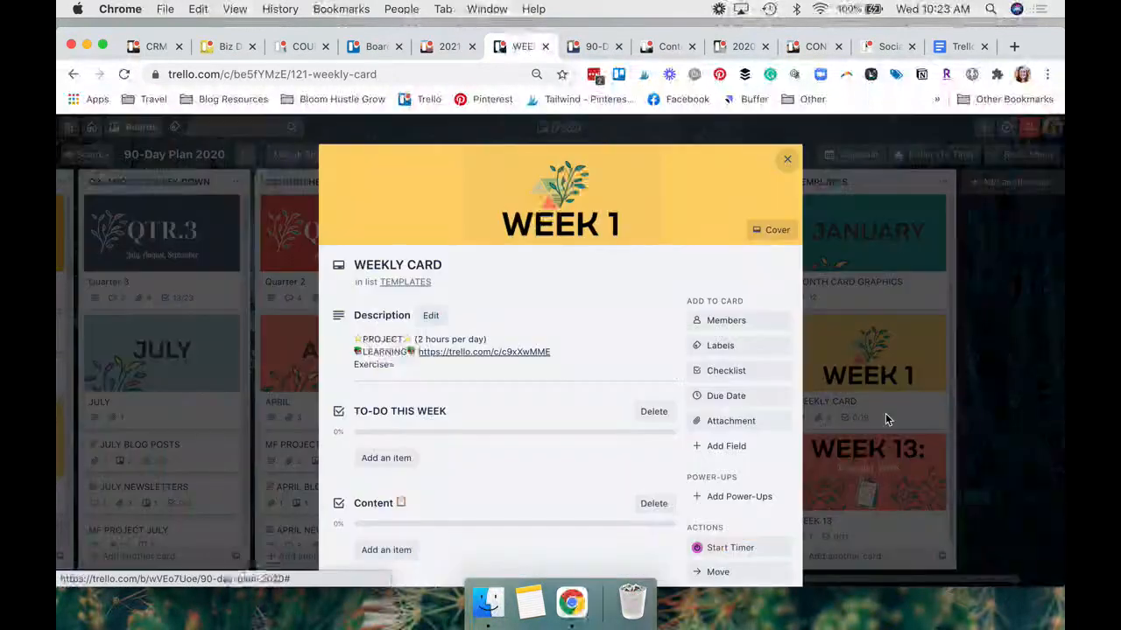
- Scroll through the weekly card's to-do, Content and Friday checklists, then close the card
{"action": "scroll", "scroll_direction": "down", "scroll_amount": 3}
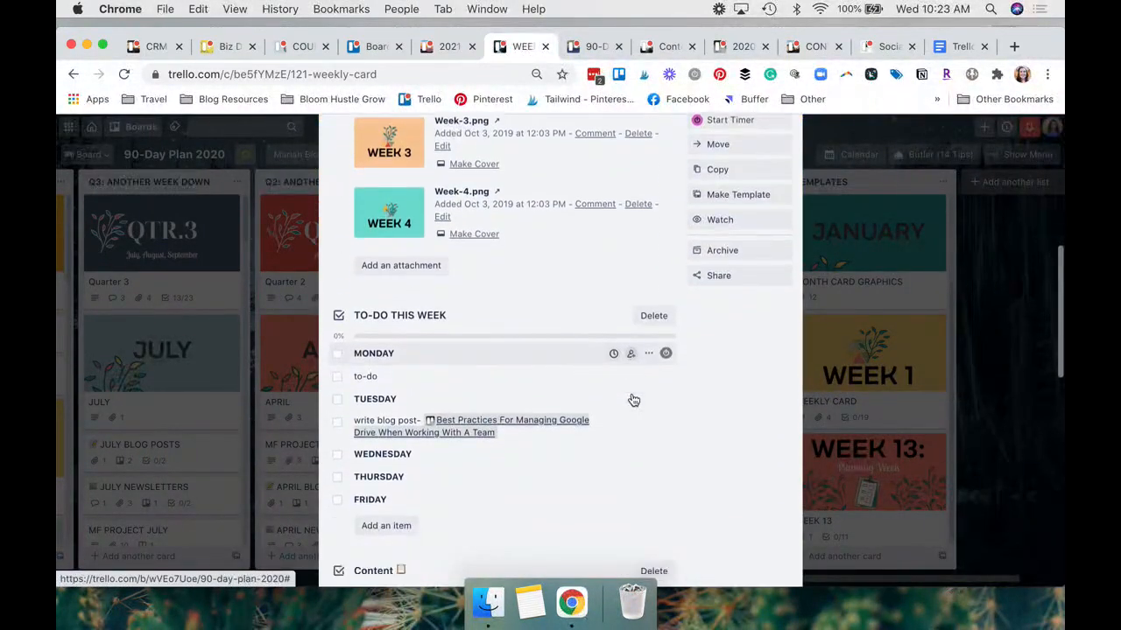
{"action": "scroll", "scroll_direction": "down", "scroll_amount": 3}
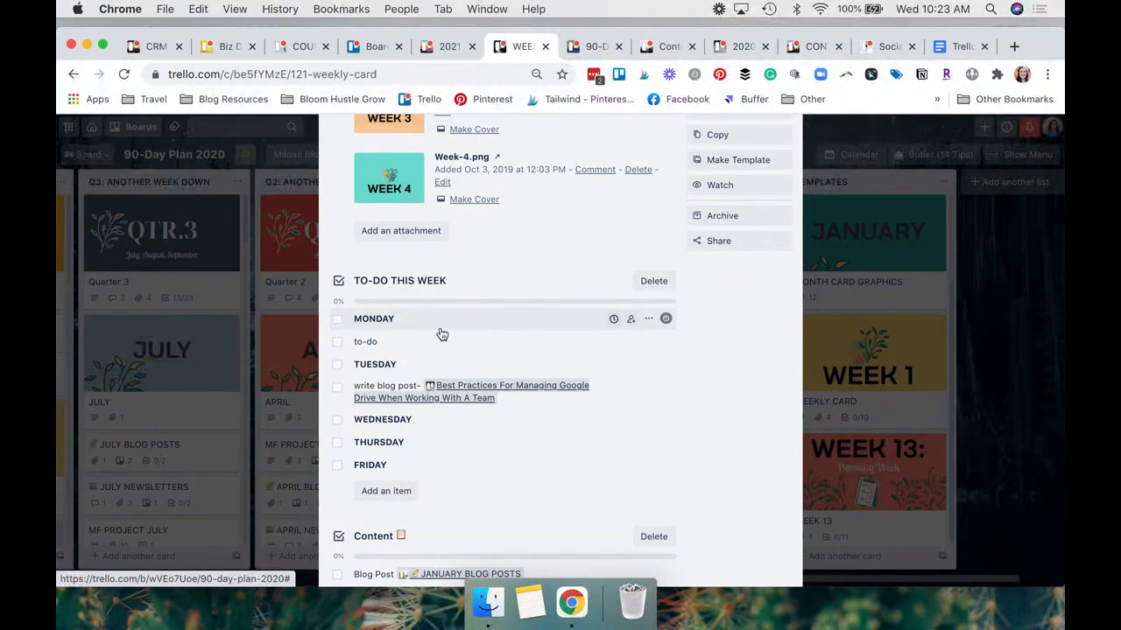
{"action": "mouse_move", "coordinate": [436, 441]}
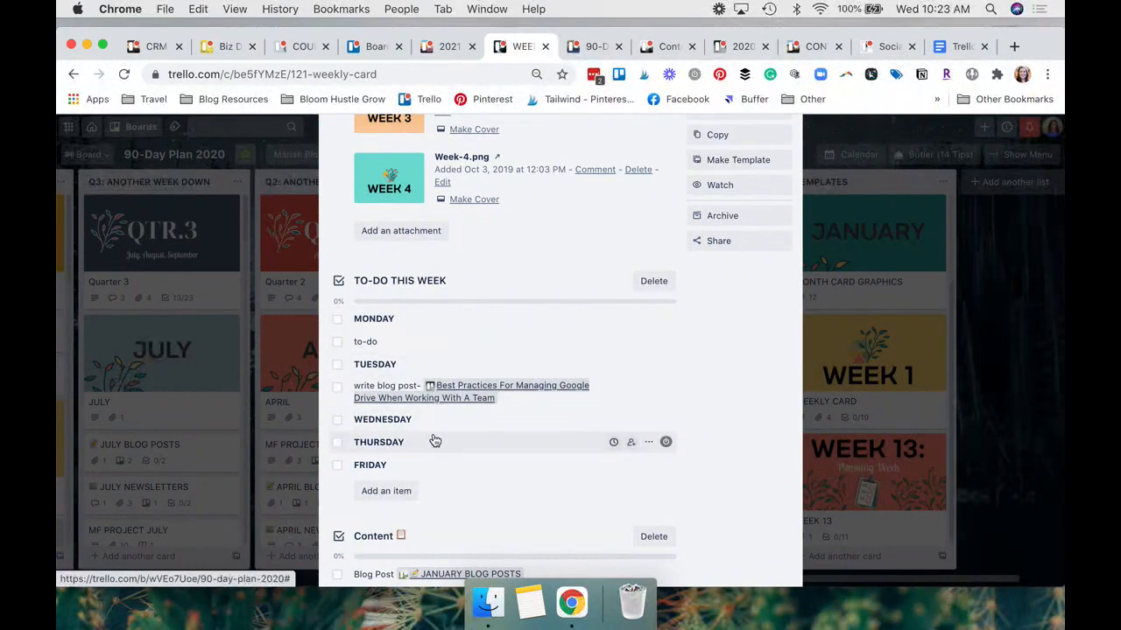
{"action": "scroll", "scroll_direction": "down", "scroll_amount": 3}
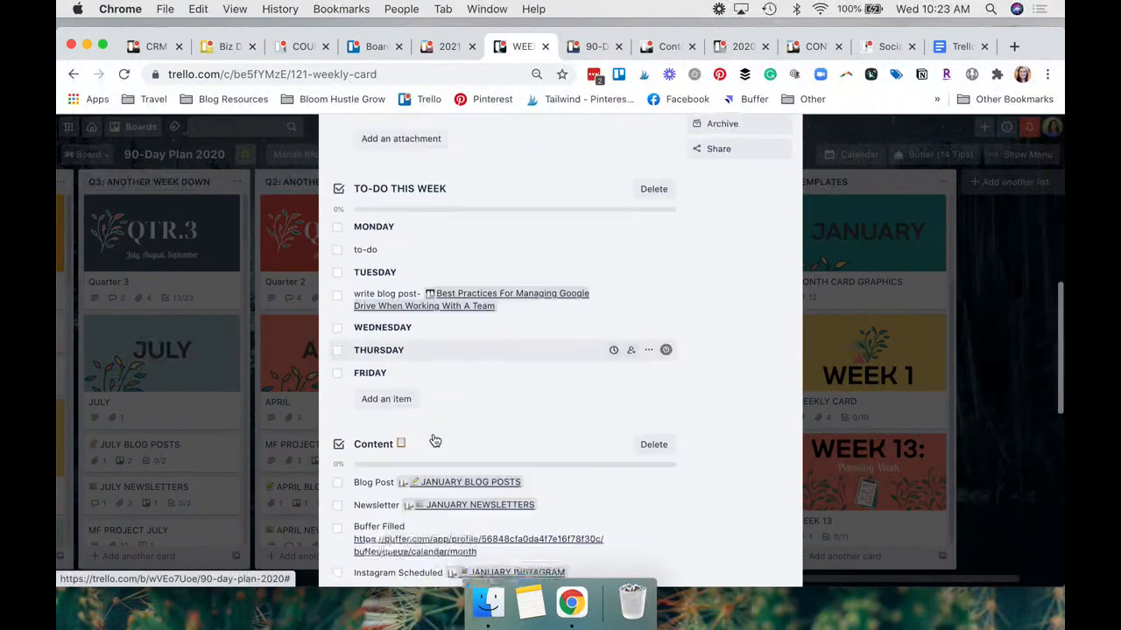
{"action": "scroll", "scroll_direction": "down", "scroll_amount": 3}
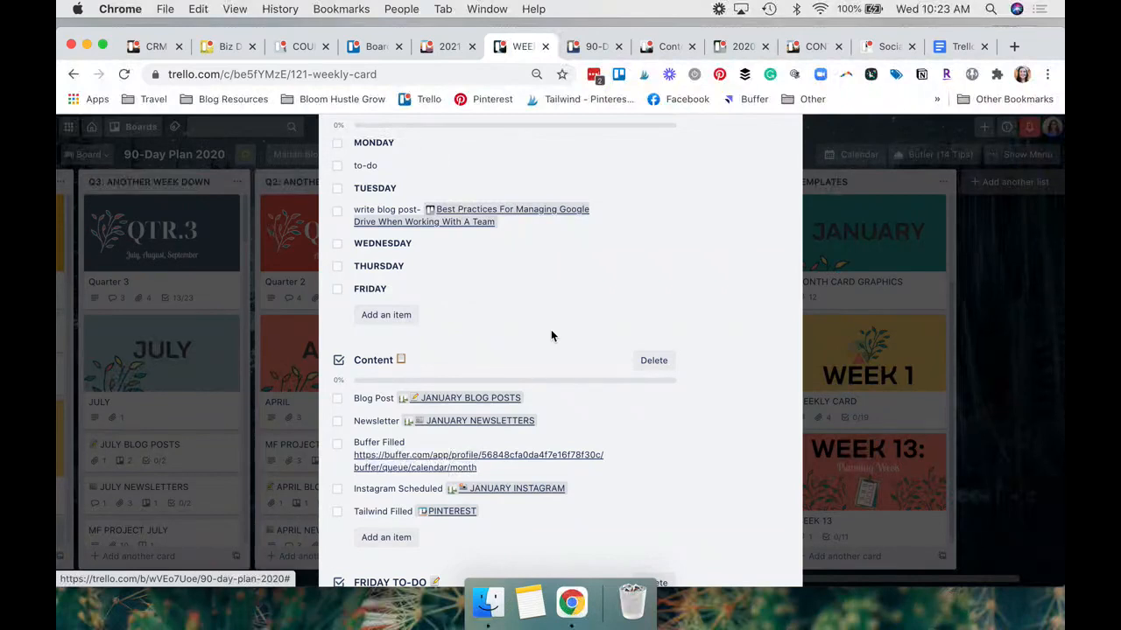
{"action": "scroll", "scroll_direction": "down", "scroll_amount": 3}
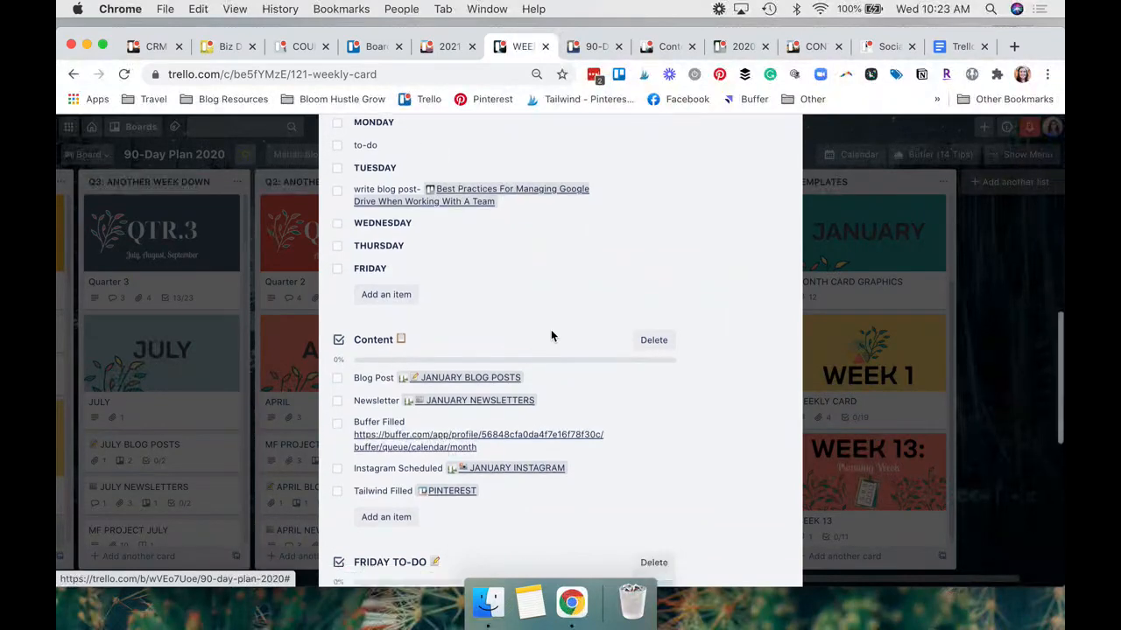
{"action": "scroll", "scroll_direction": "down", "scroll_amount": 3}
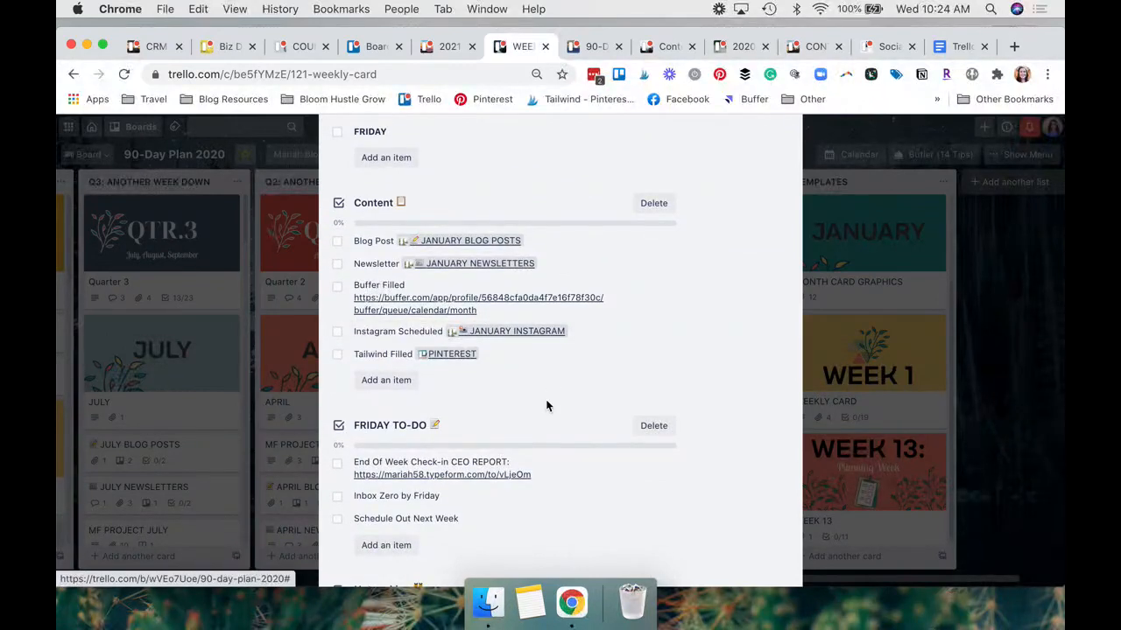
{"action": "mouse_move", "coordinate": [523, 406]}
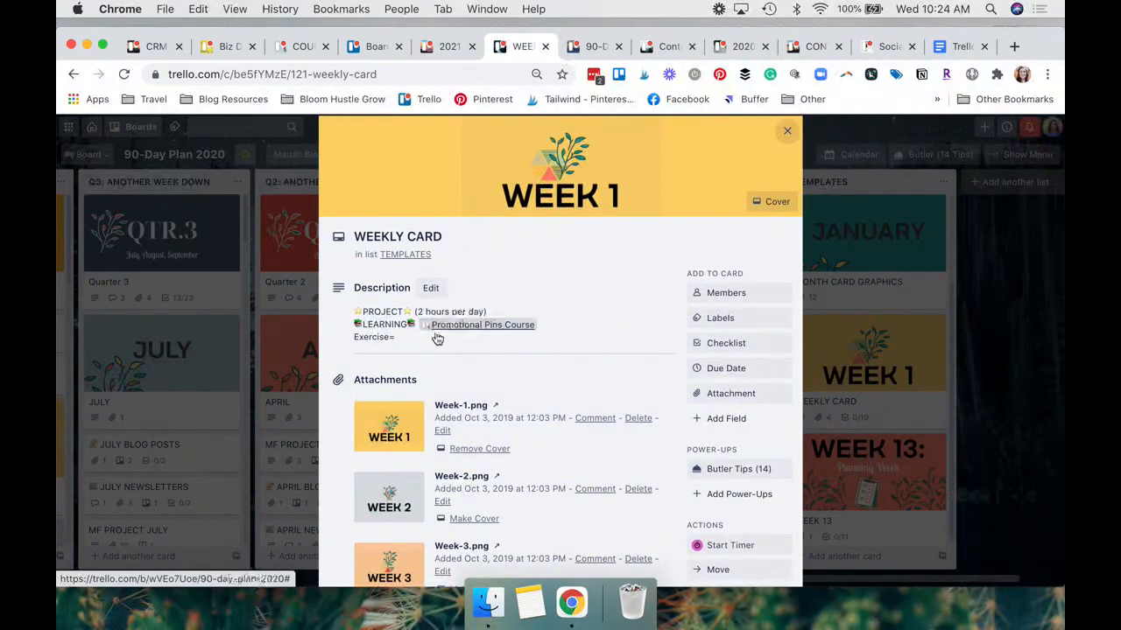
{"action": "mouse_move", "coordinate": [564, 314]}
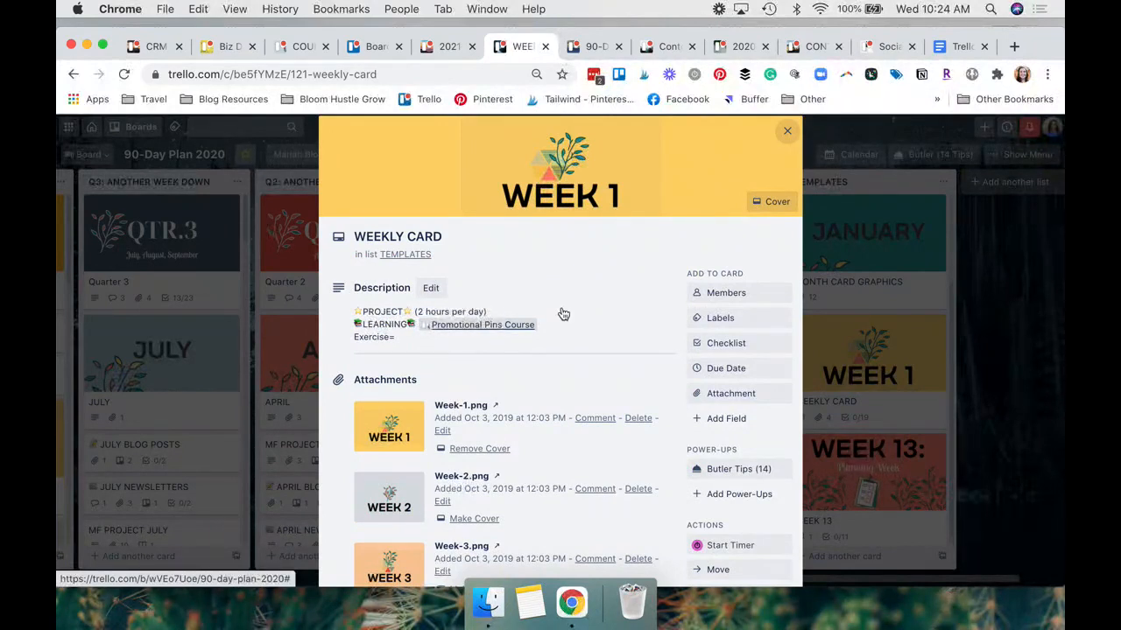
{"action": "left_click", "coordinate": [447, 47]}
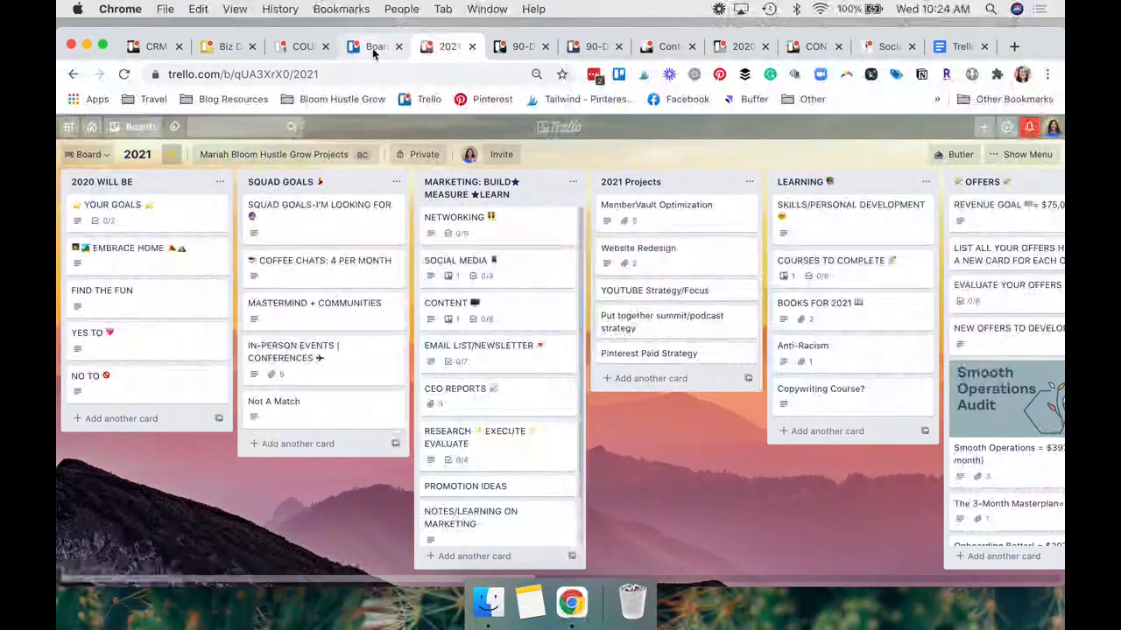
- View the starred BHG CONTENT QUIT PLAN board's campaign and blog lists, then return to 2021
{"action": "left_click", "coordinate": [375, 47]}
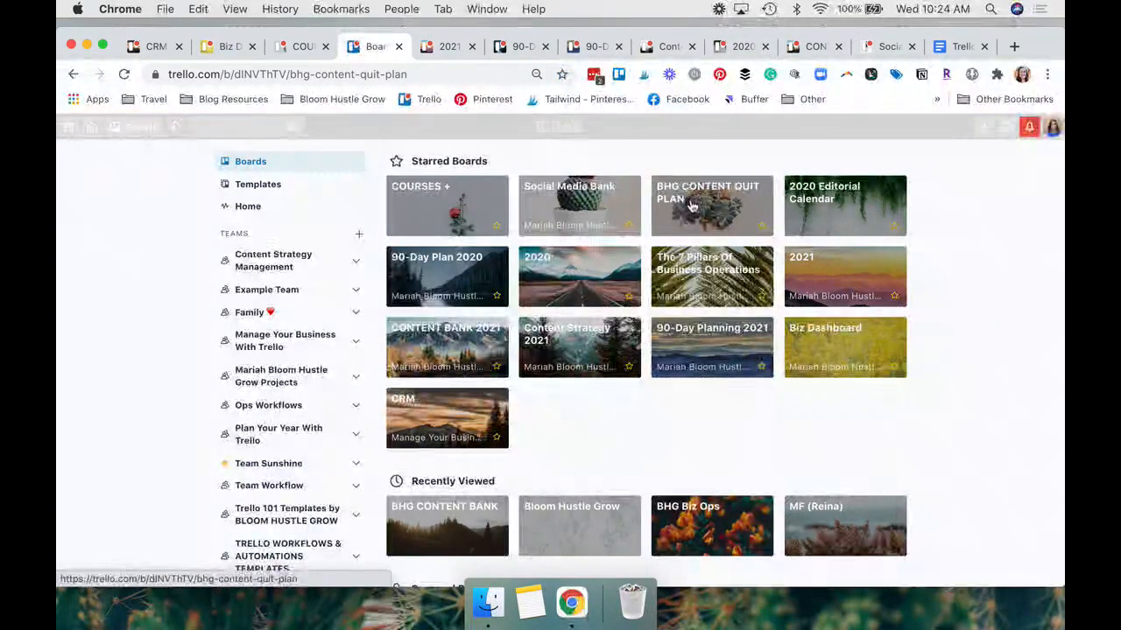
{"action": "left_click", "coordinate": [711, 205]}
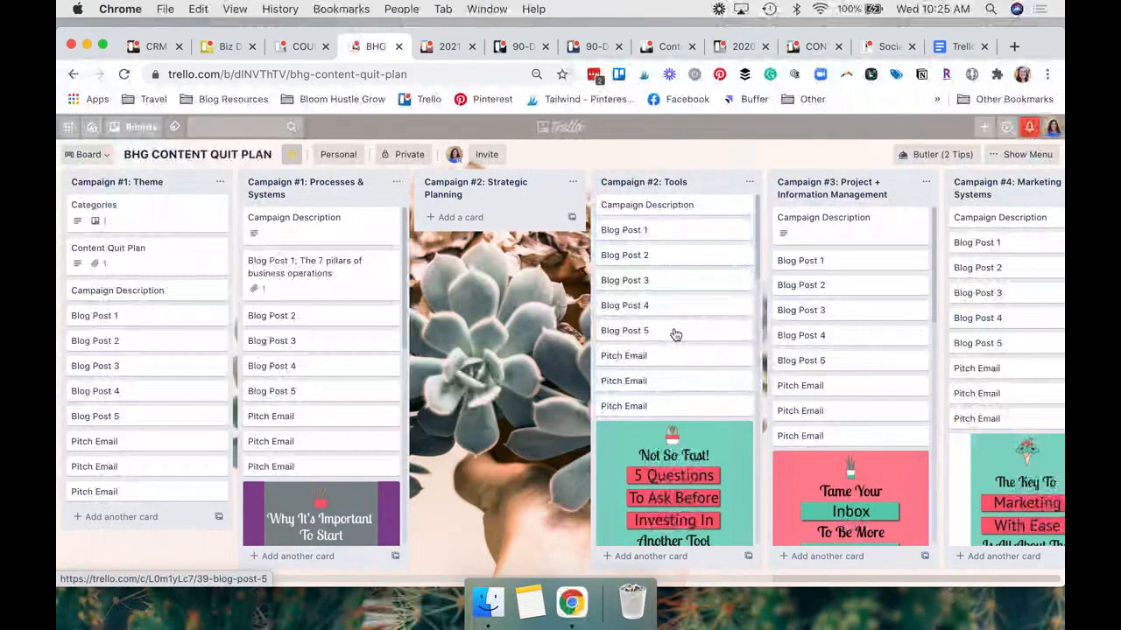
{"action": "left_click", "coordinate": [446, 46]}
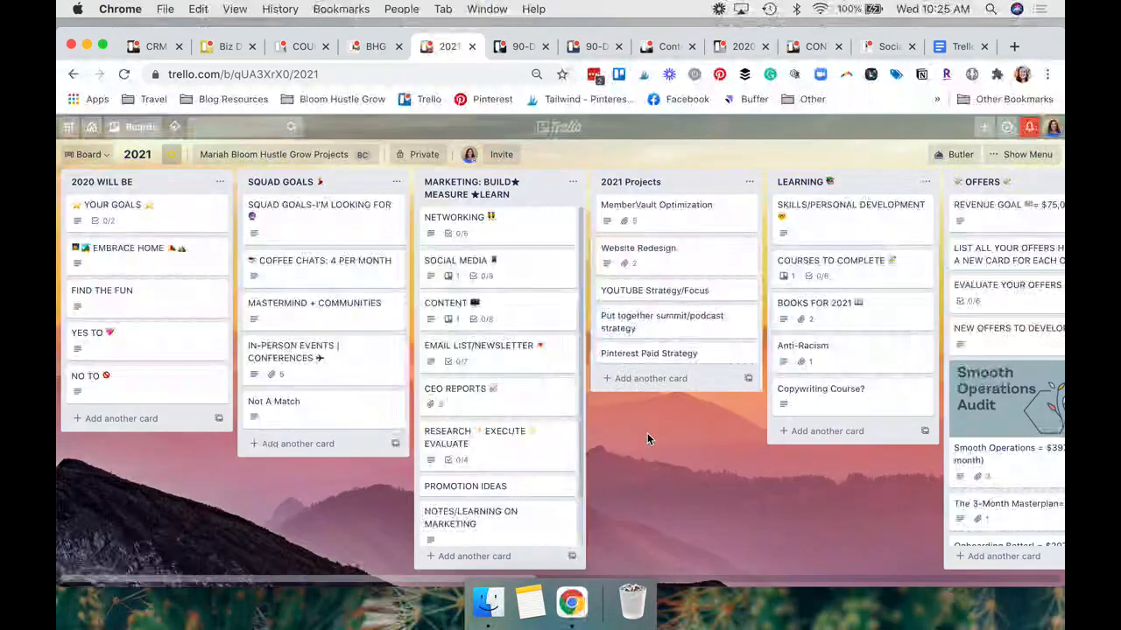